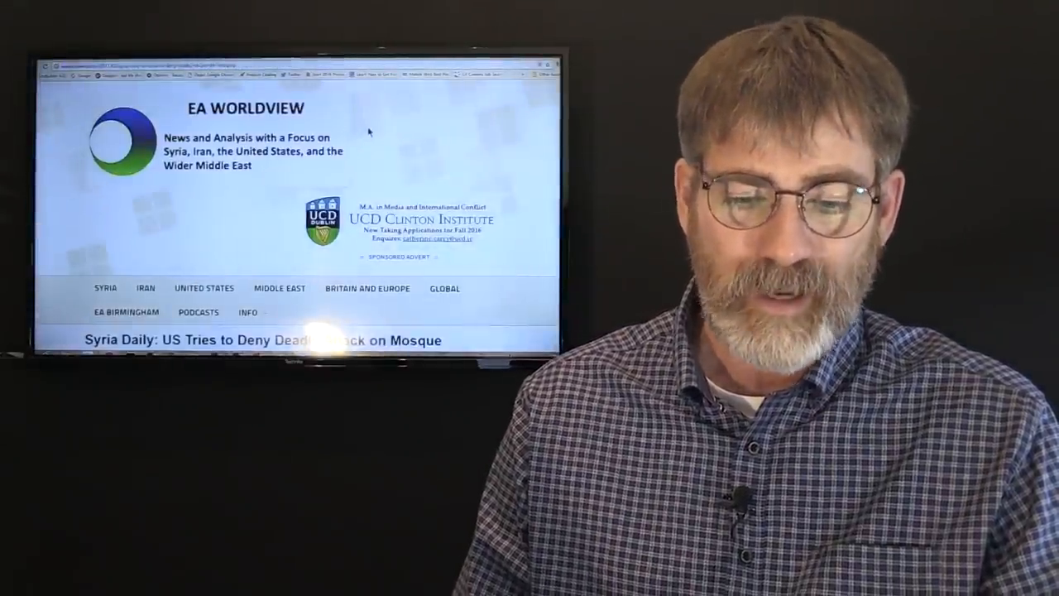
pyautogui.scroll(-3)
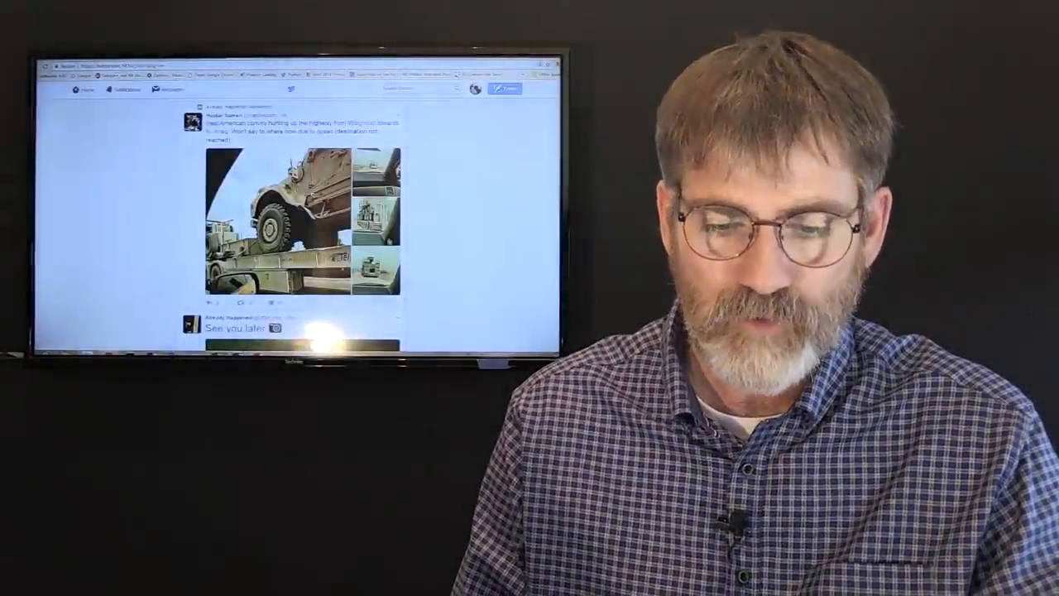
pyautogui.scroll(-3)
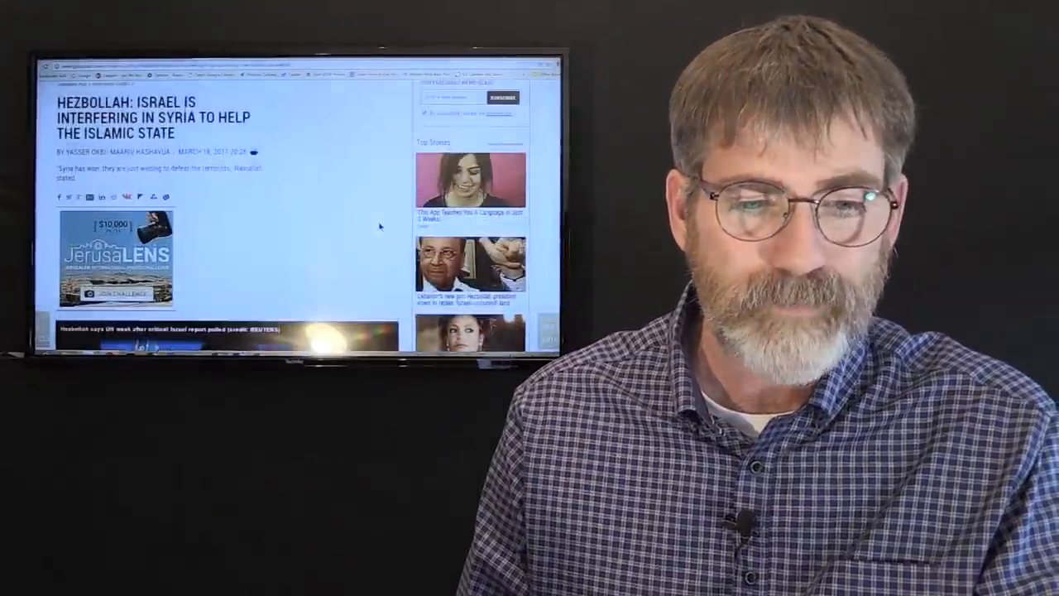
pyautogui.scroll(3)
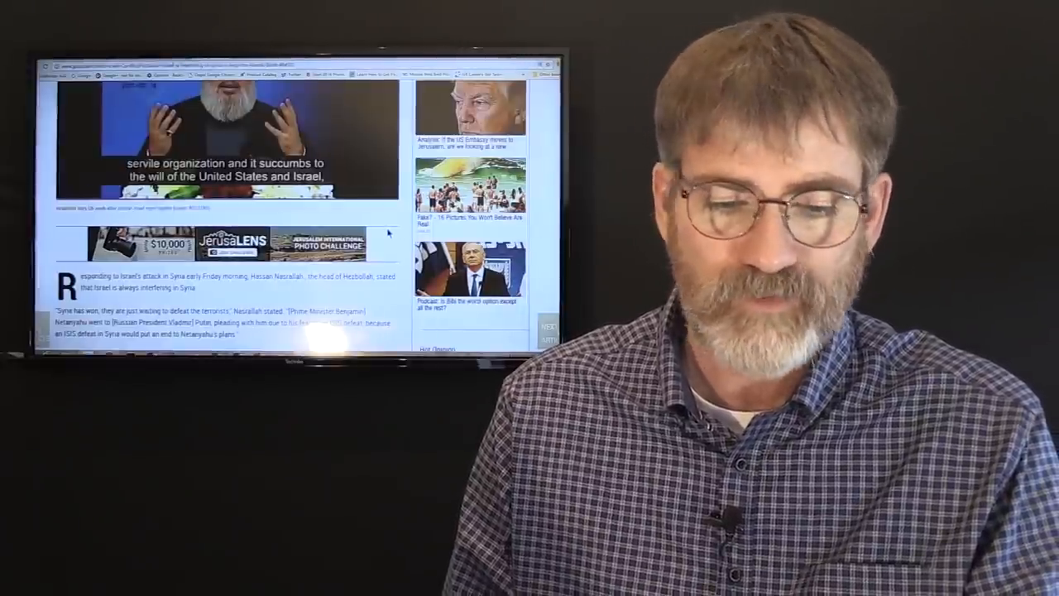
pyautogui.scroll(-3)
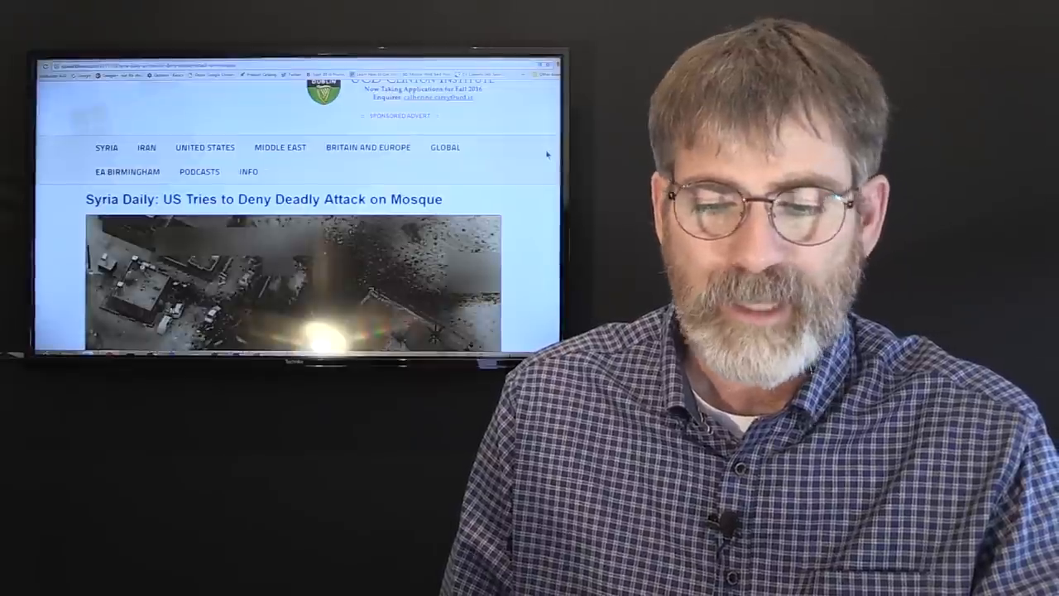
pyautogui.scroll(-3)
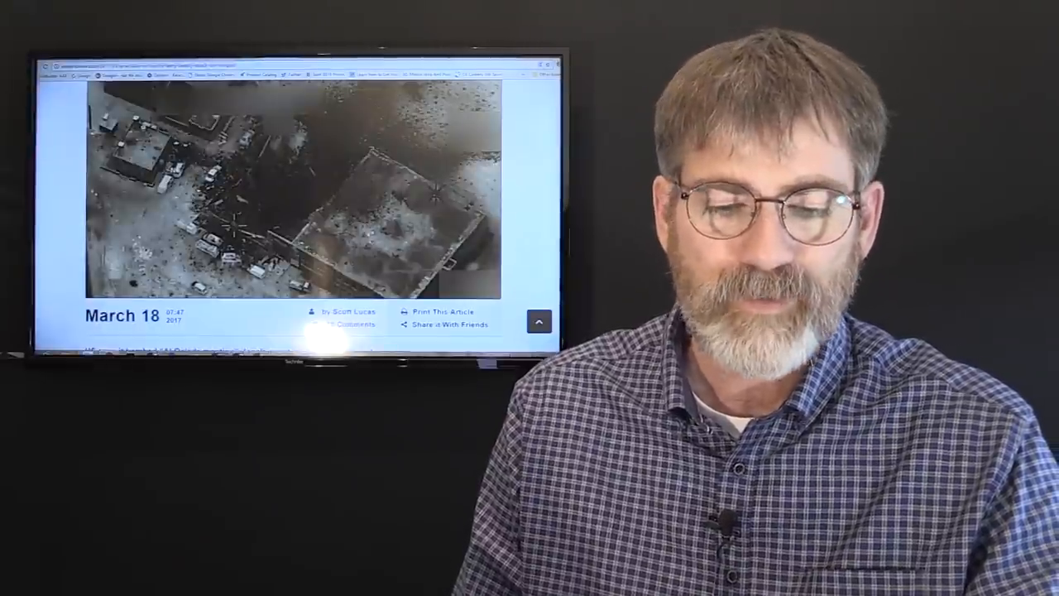
pyautogui.scroll(-3)
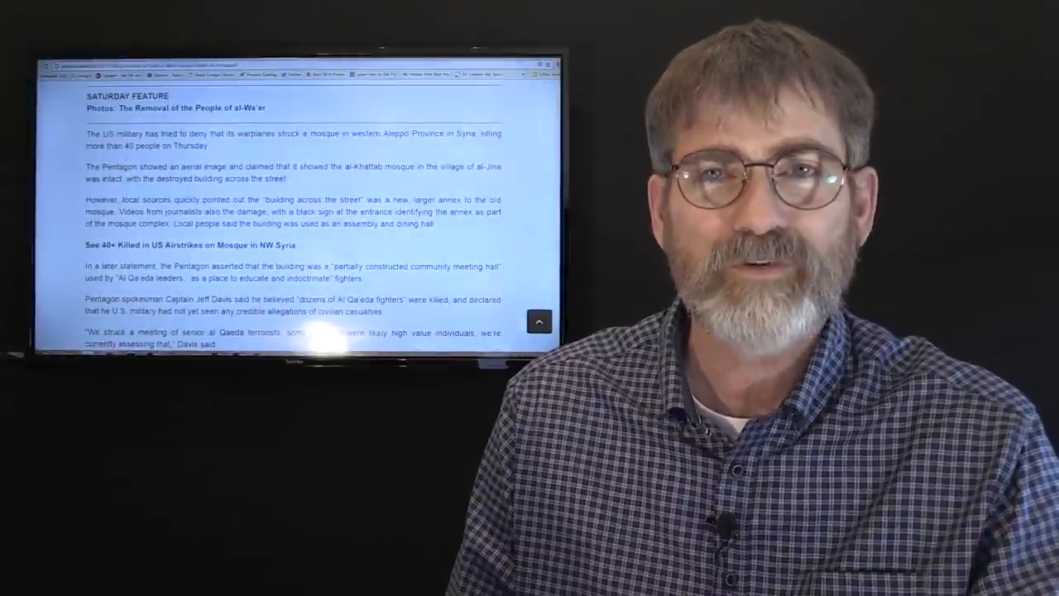
pyautogui.scroll(-3)
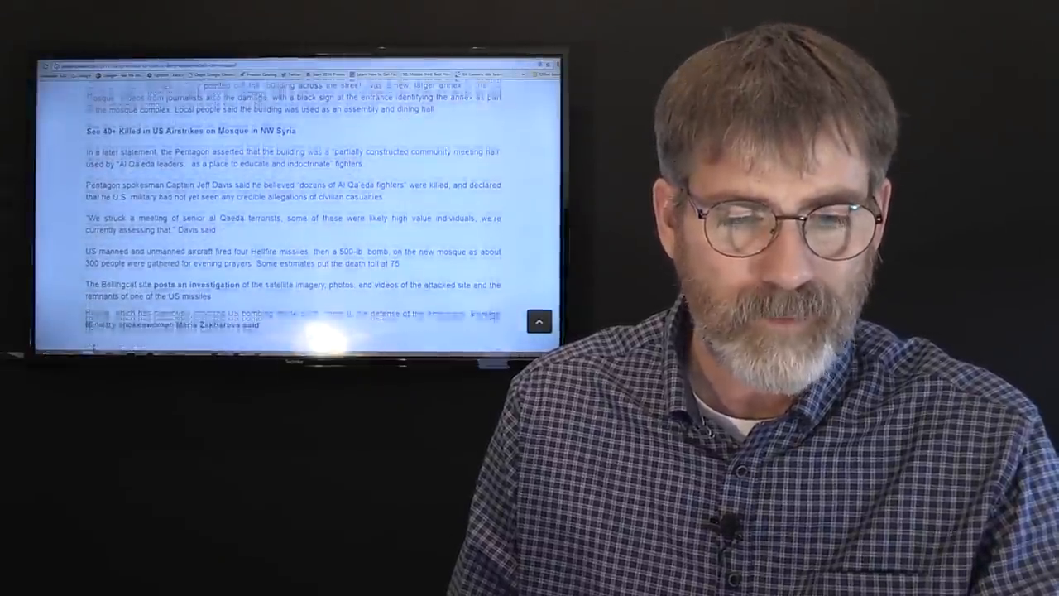
pyautogui.scroll(-3)
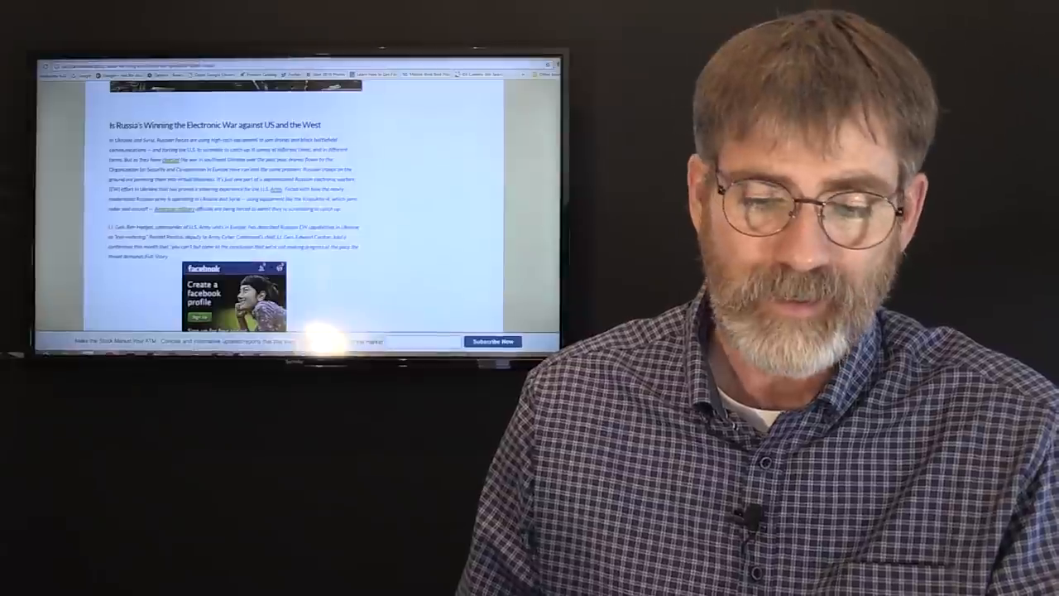
pyautogui.scroll(-3)
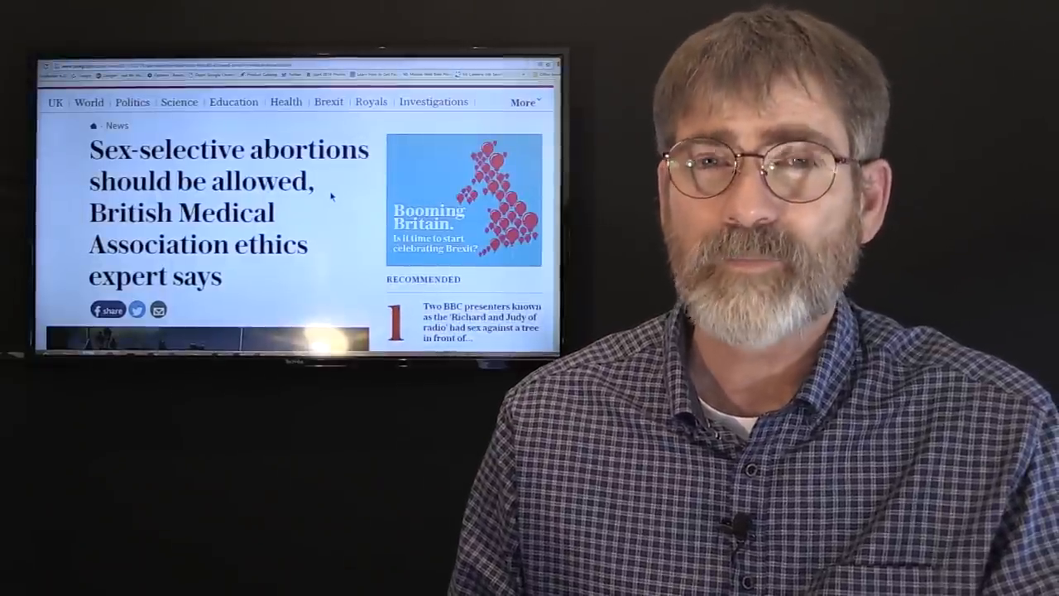
pyautogui.scroll(-3)
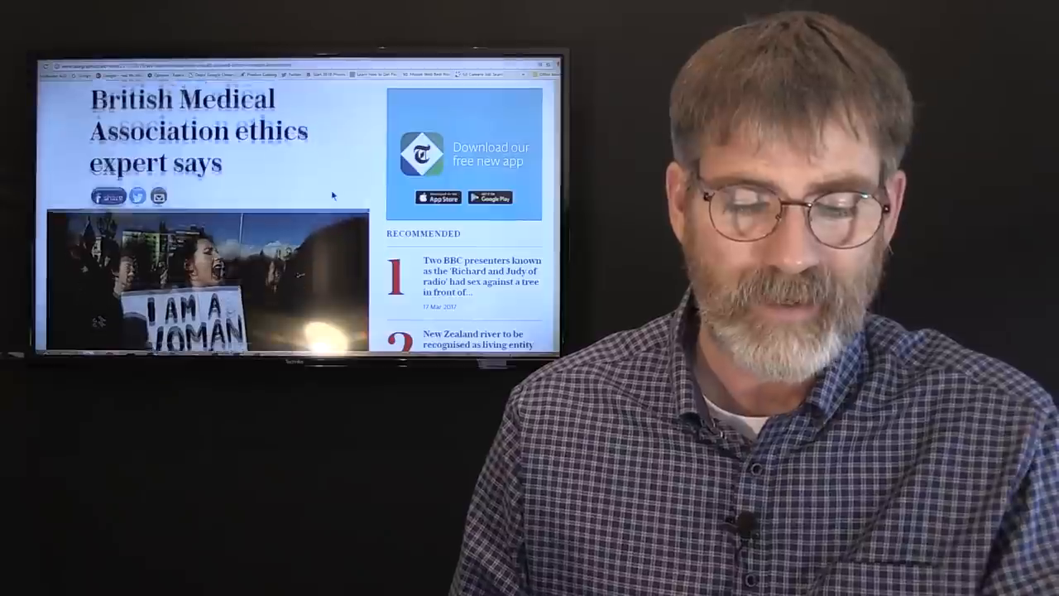
pyautogui.scroll(-3)
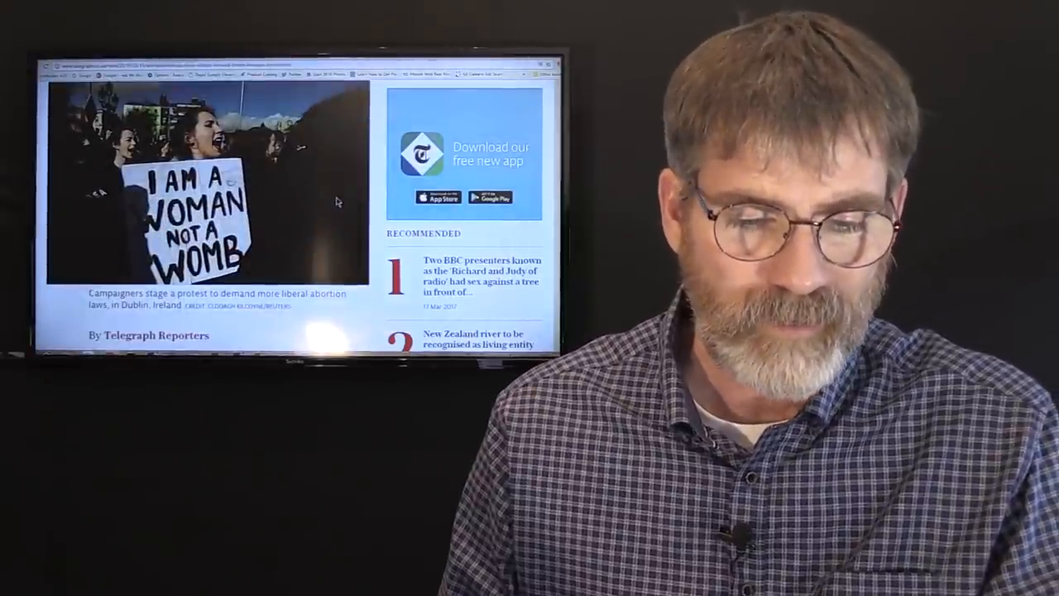